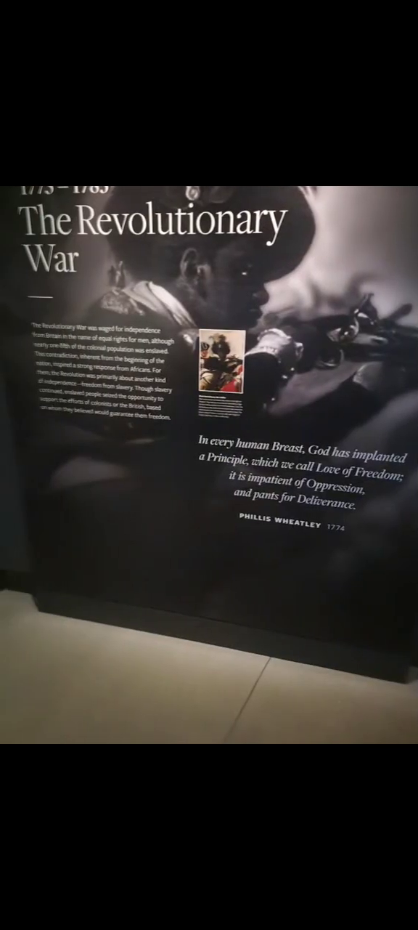
pyautogui.moveTo(209, 465)
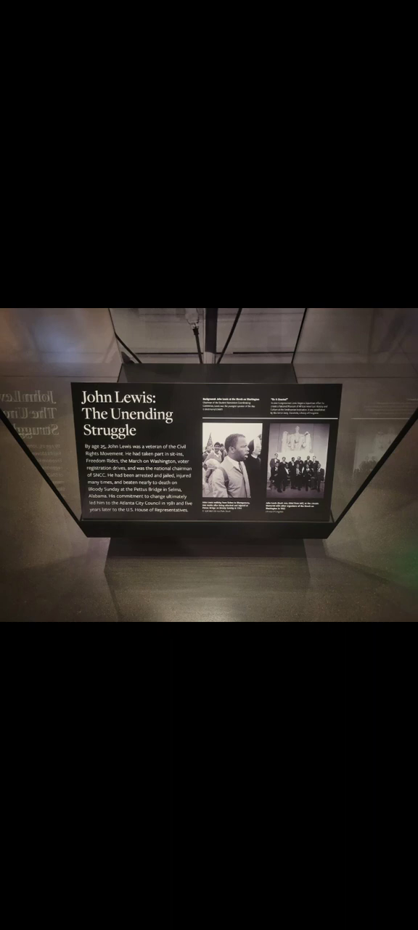
pyautogui.moveTo(209, 465)
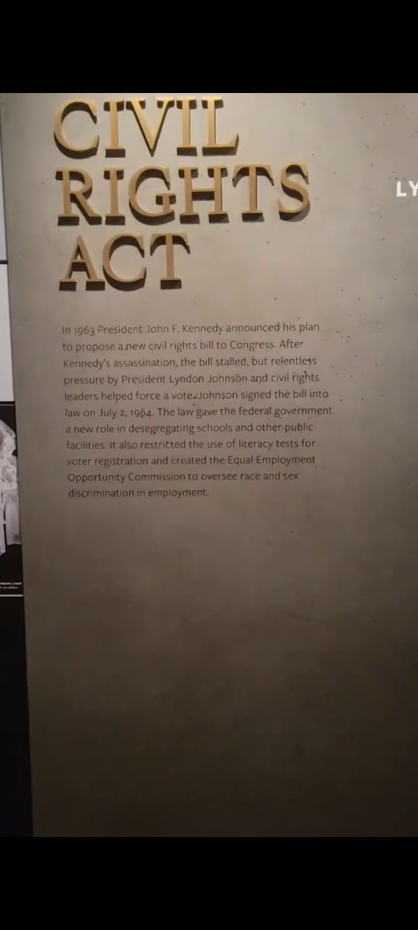